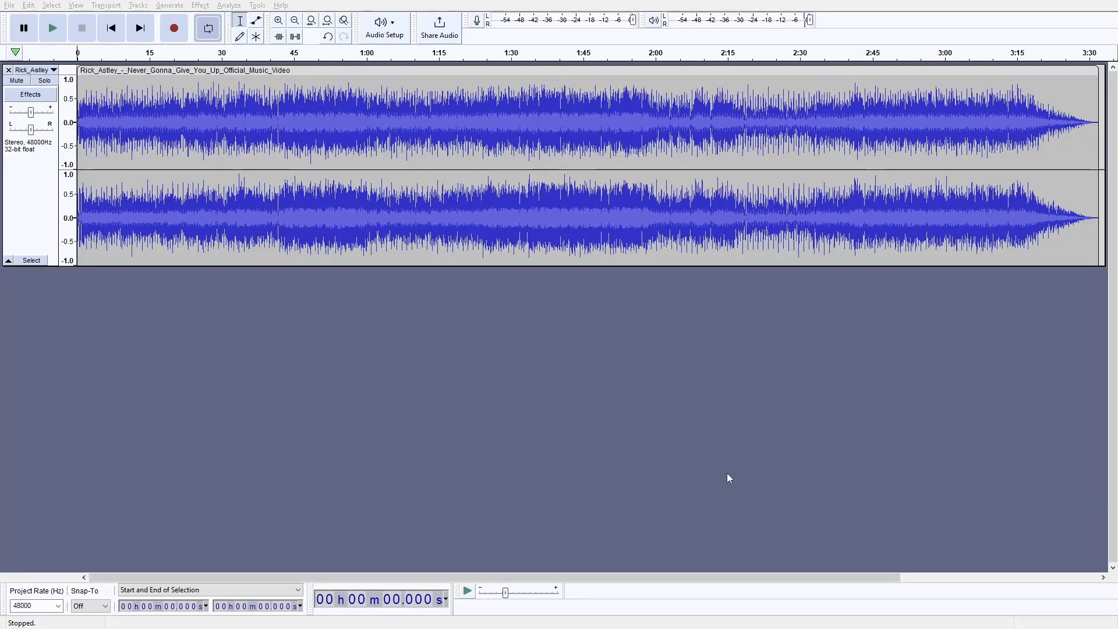
- Show the Generate menu's list of audio generators for the song project
click(168, 5)
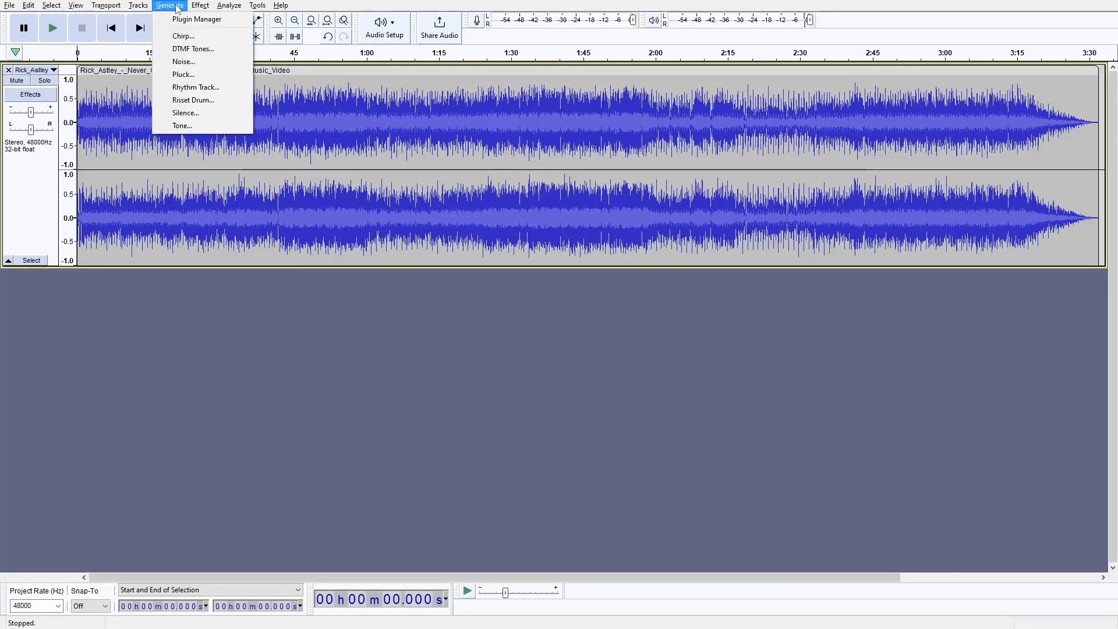
- Configure a metronome-tick Rhythm Track at 113 bpm, 4 beats per bar, 39 bars
click(196, 88)
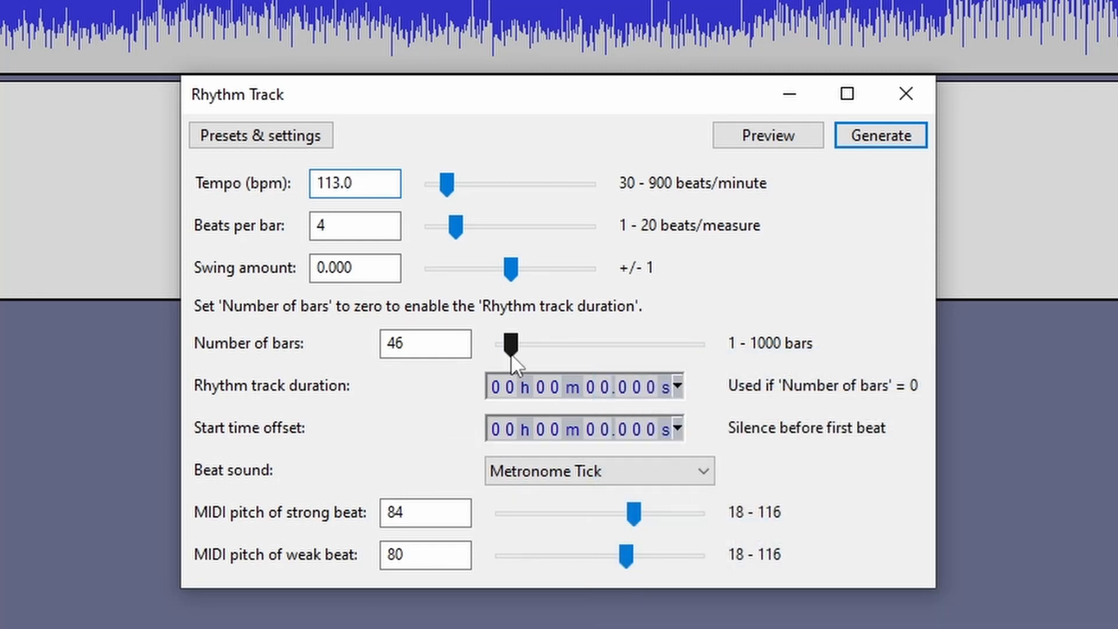
drag(509, 342, 499, 343)
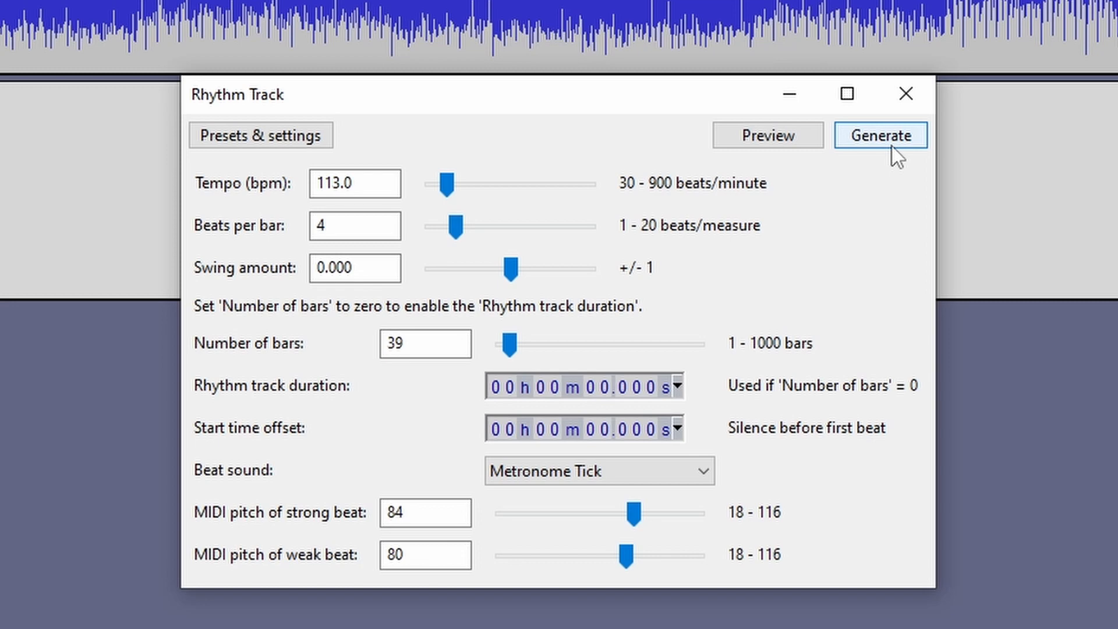
- Generate the 39-bar metronome click track beneath the song and zoom into the opening seconds
click(881, 136)
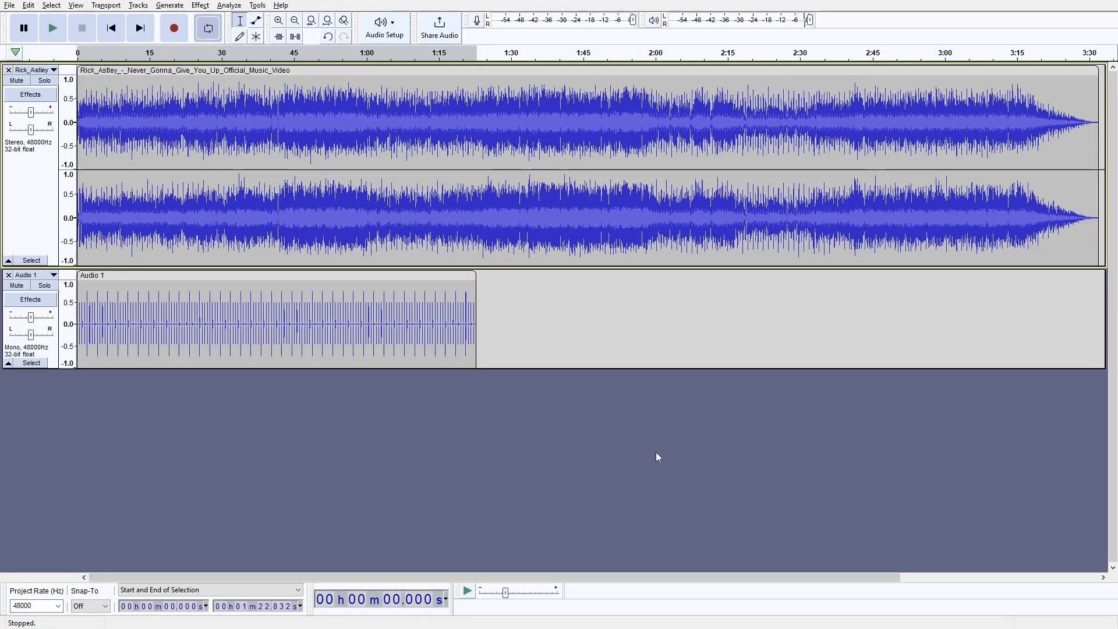
click(280, 21)
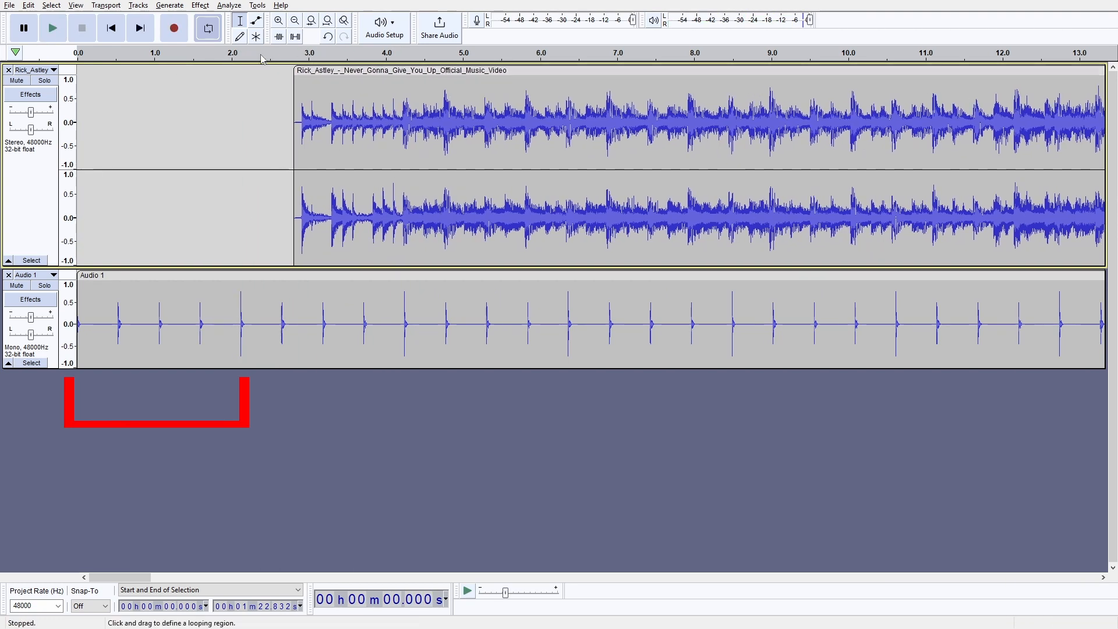
click(52, 29)
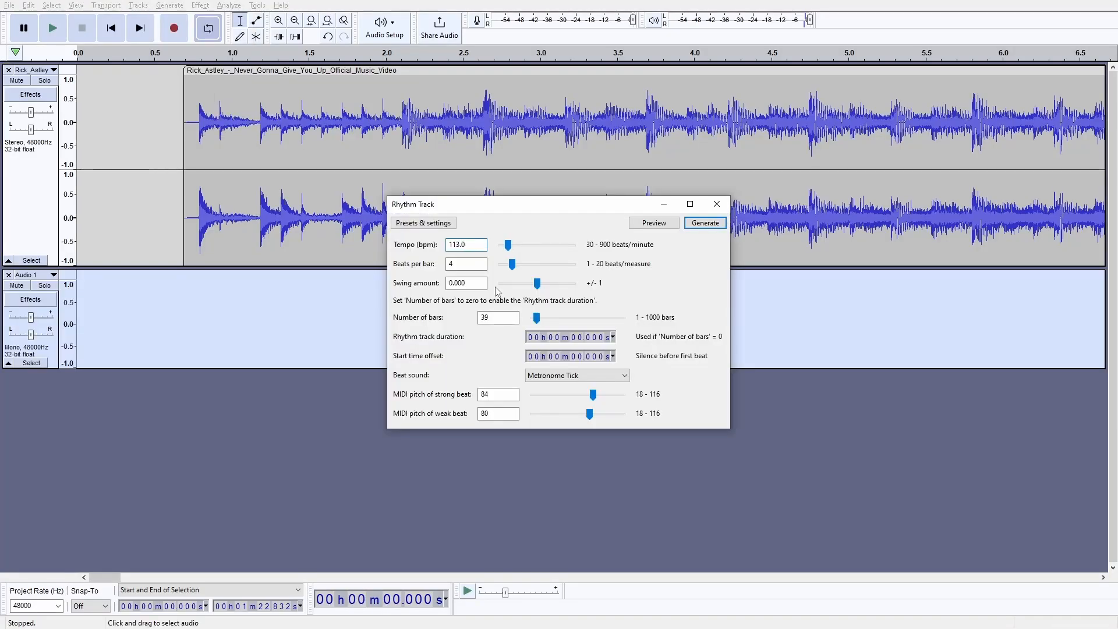
- Regenerate the 113 bpm metronome track as Audio 2 and view its beats around 20–22 seconds
click(704, 222)
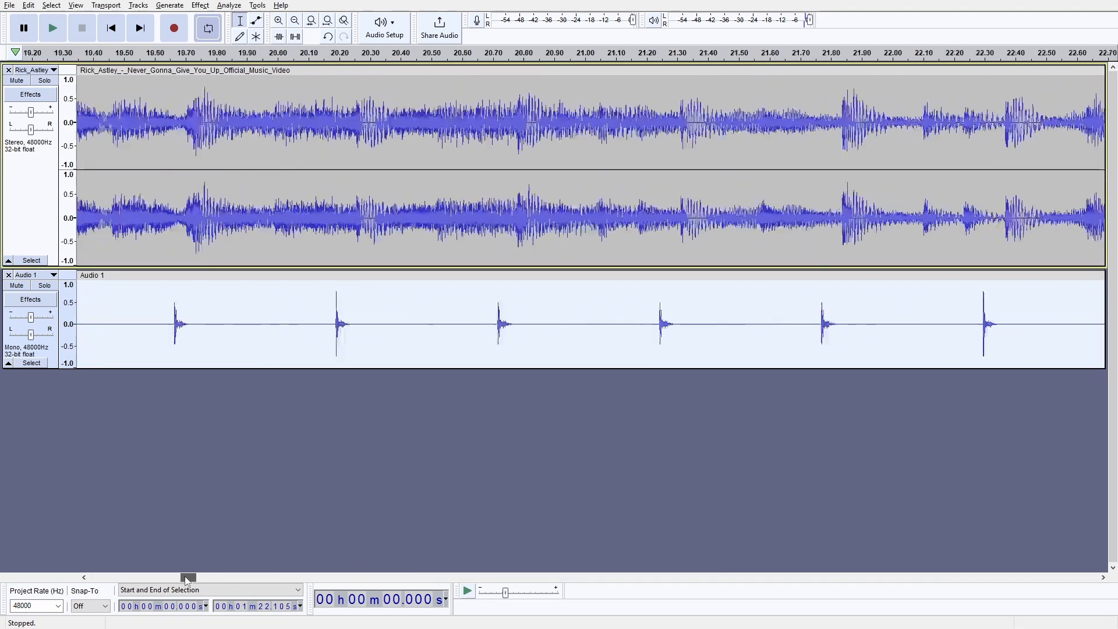
click(54, 28)
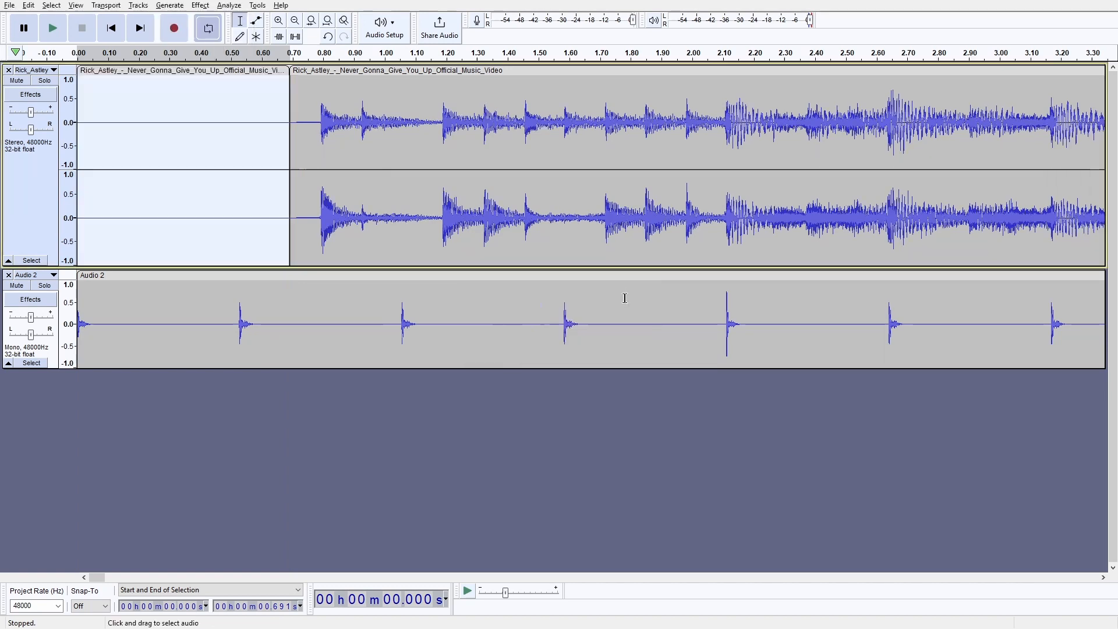
- Show the File menu commands to export the song with its 0.69 s leading silence
click(7, 5)
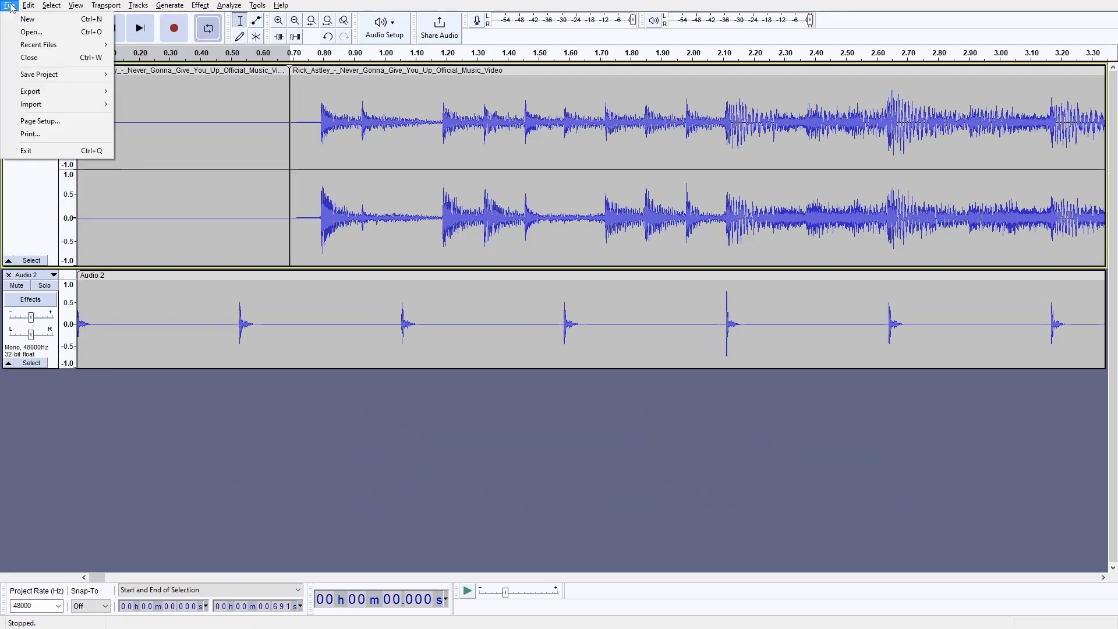